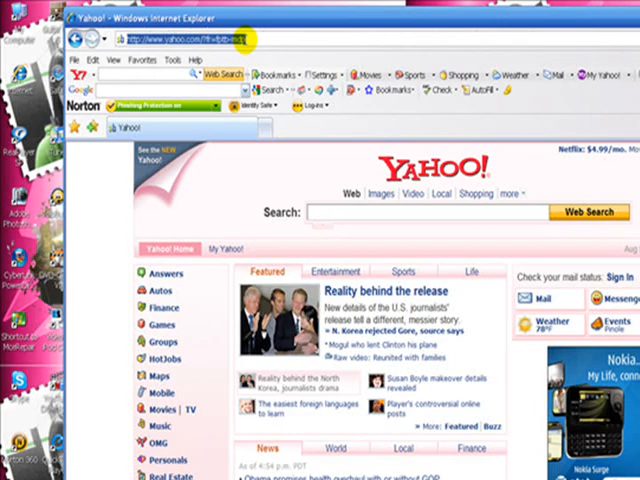
Go to the Free Twitter Designer website from the Yahoo home page
text(freetwitterdesigner.com/)
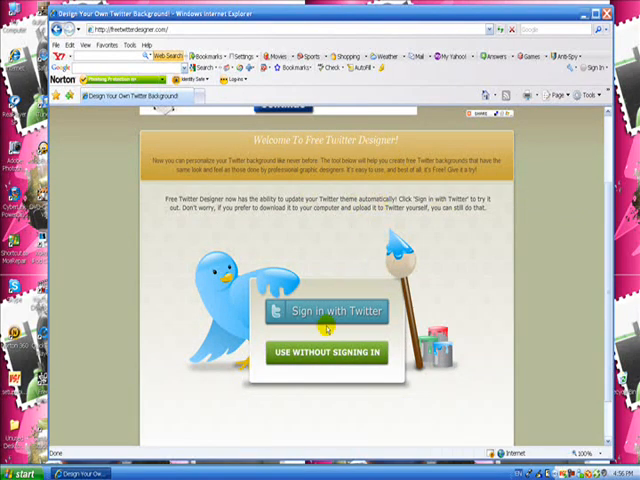
Continue using the designer without signing in to reach the theme choices
scroll(down, 3)
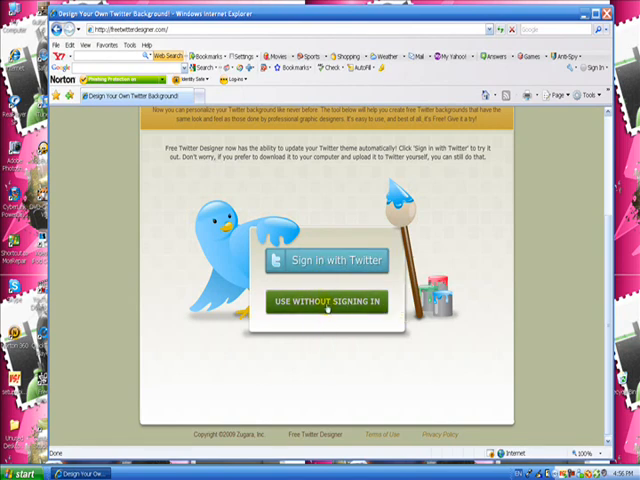
click(328, 300)
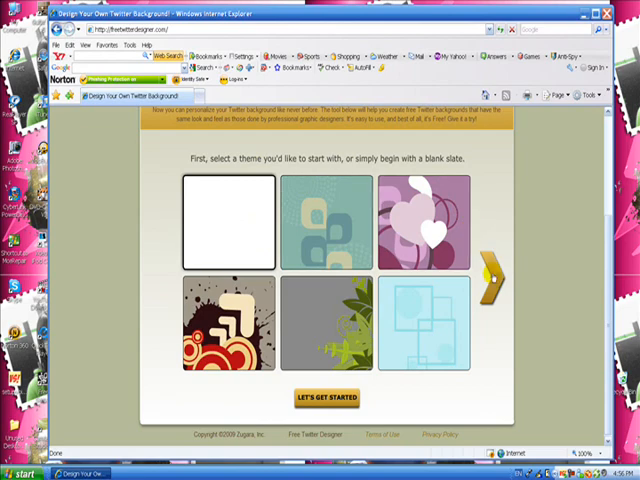
Pick a starter theme so the editor opens with the red bird preview
click(492, 278)
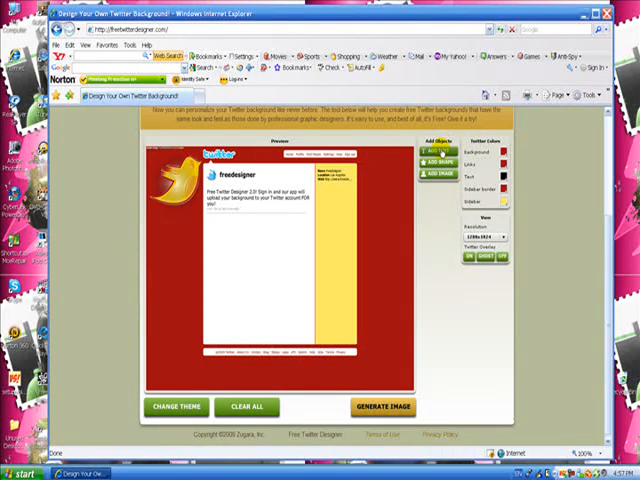
Add a text element reading 'follow me subscribe' onto the background design
click(432, 156)
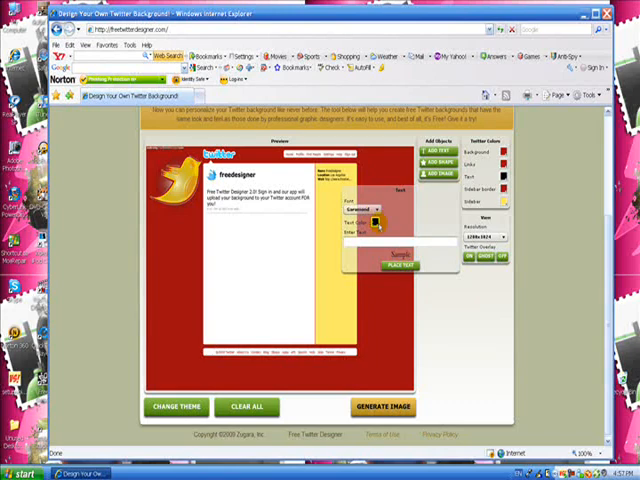
click(372, 220)
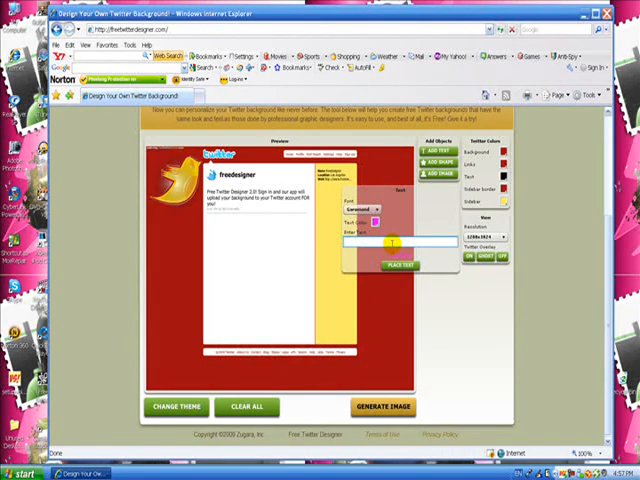
text(follow me and)
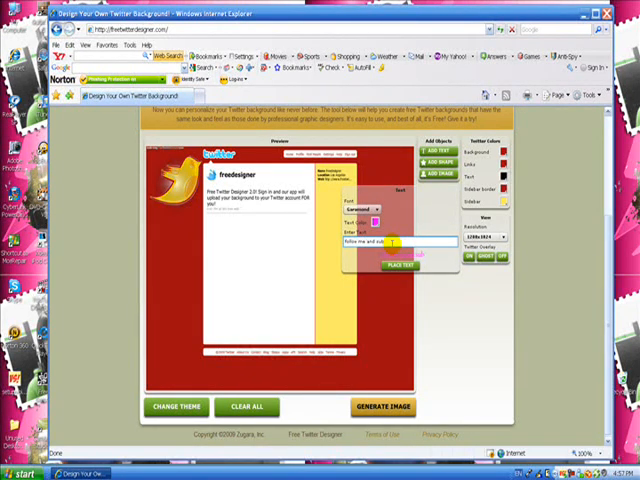
text(subscribe)
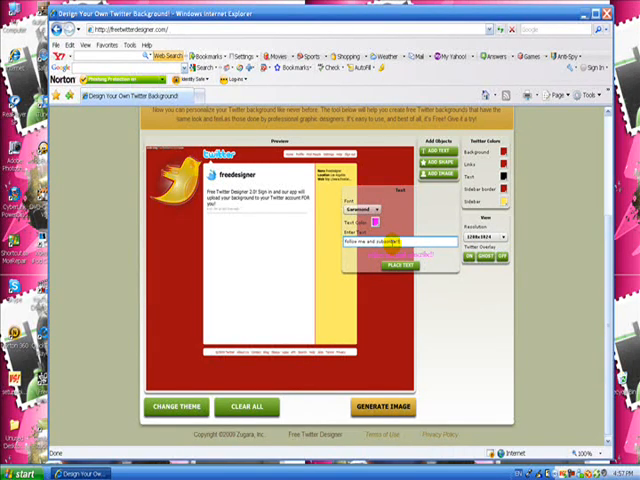
click(398, 268)
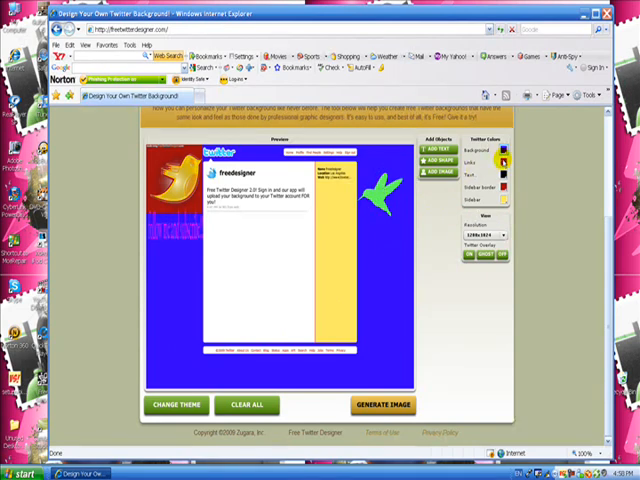
Make the added text pink and set a new Twitter profile colour in the swatches
click(506, 156)
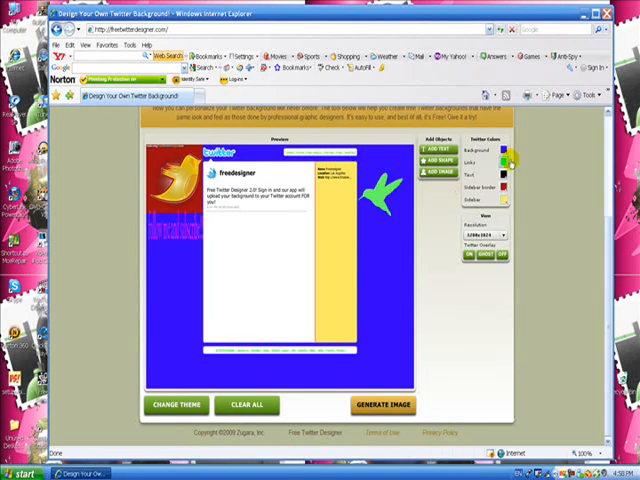
click(520, 152)
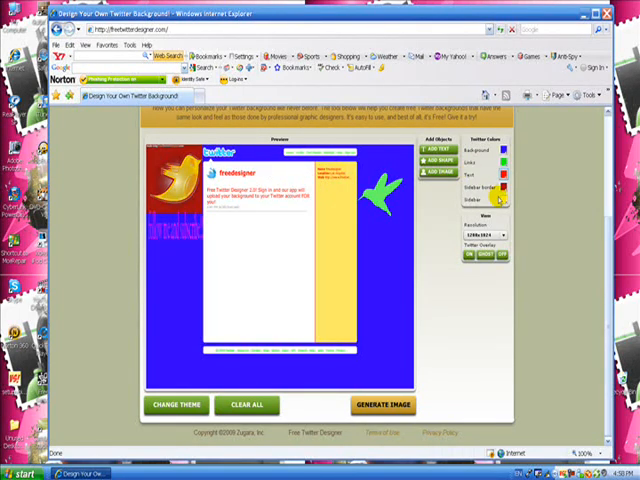
click(510, 198)
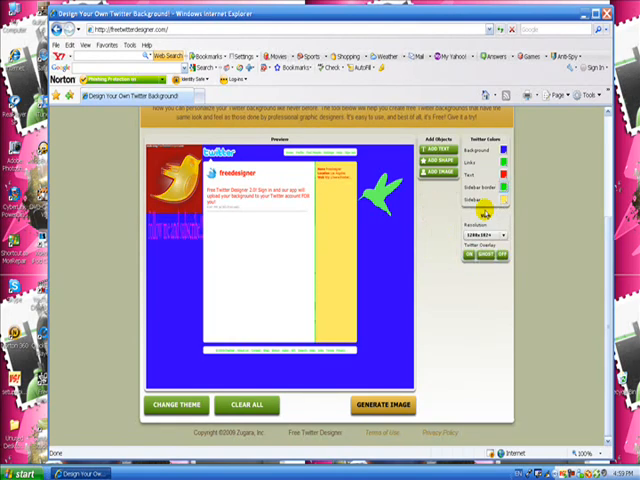
click(504, 200)
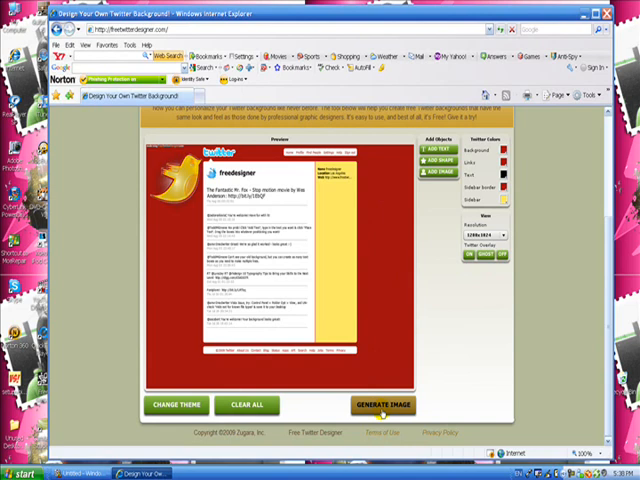
Generate the finished background image so it is ready to save
click(380, 404)
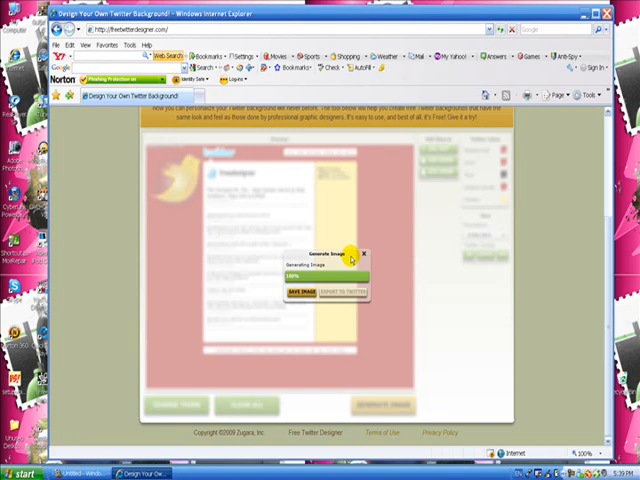
mouse_move(416, 300)
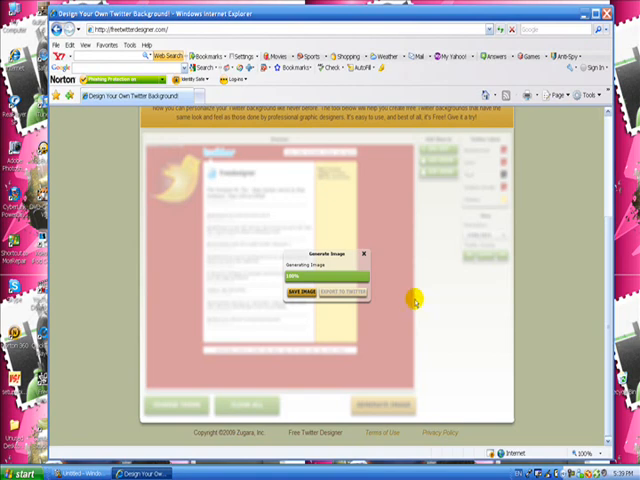
mouse_move(344, 292)
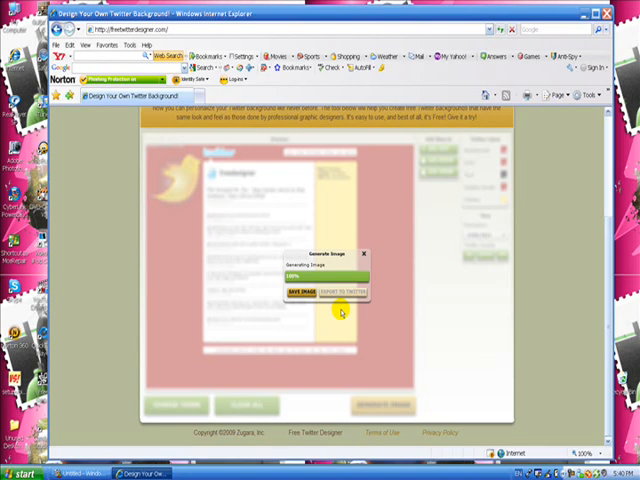
mouse_move(340, 310)
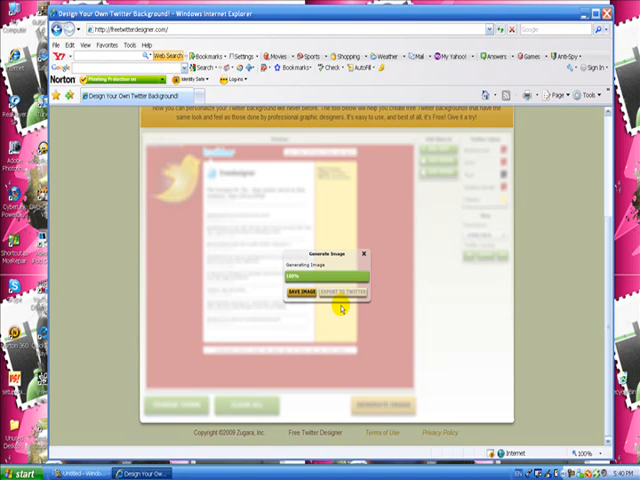
mouse_move(364, 252)
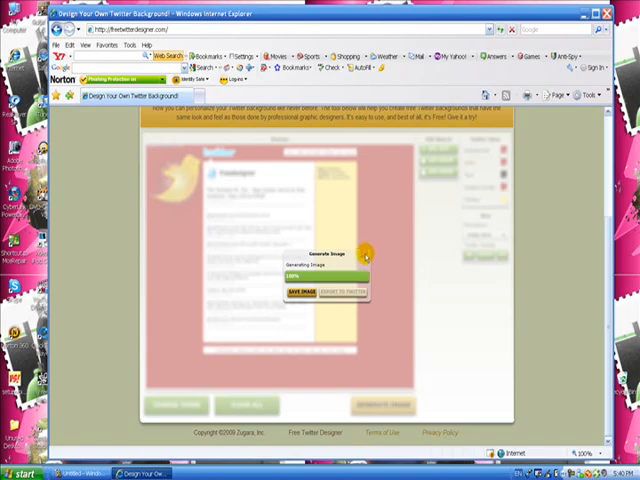